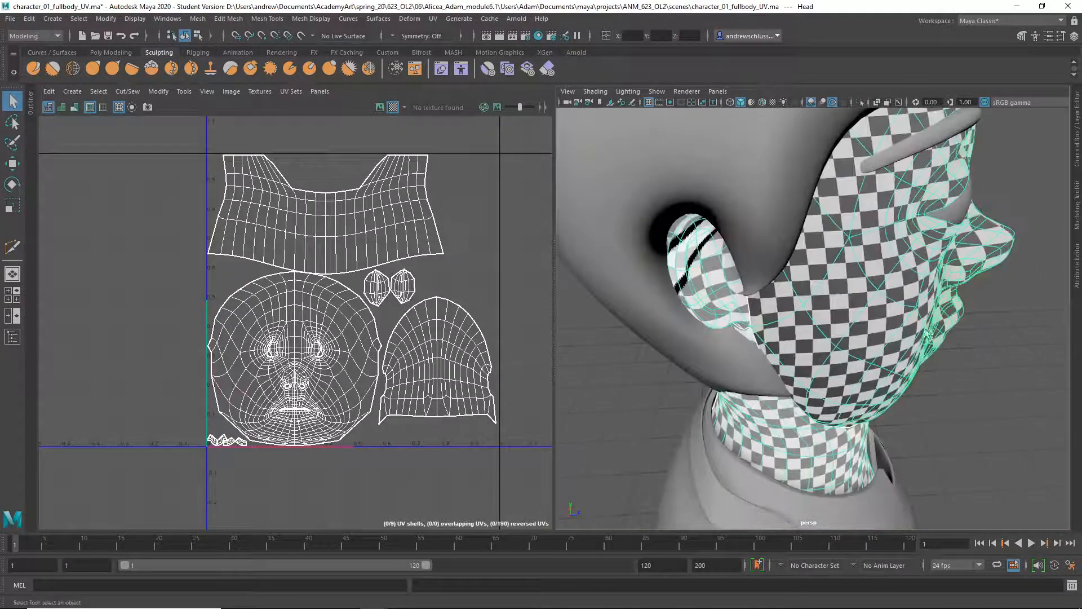
Orbit the perspective view around the checkered head before picking the right hand
{"action": "left_click_drag", "start_coordinate": [925, 331], "coordinate": [773, 201]}
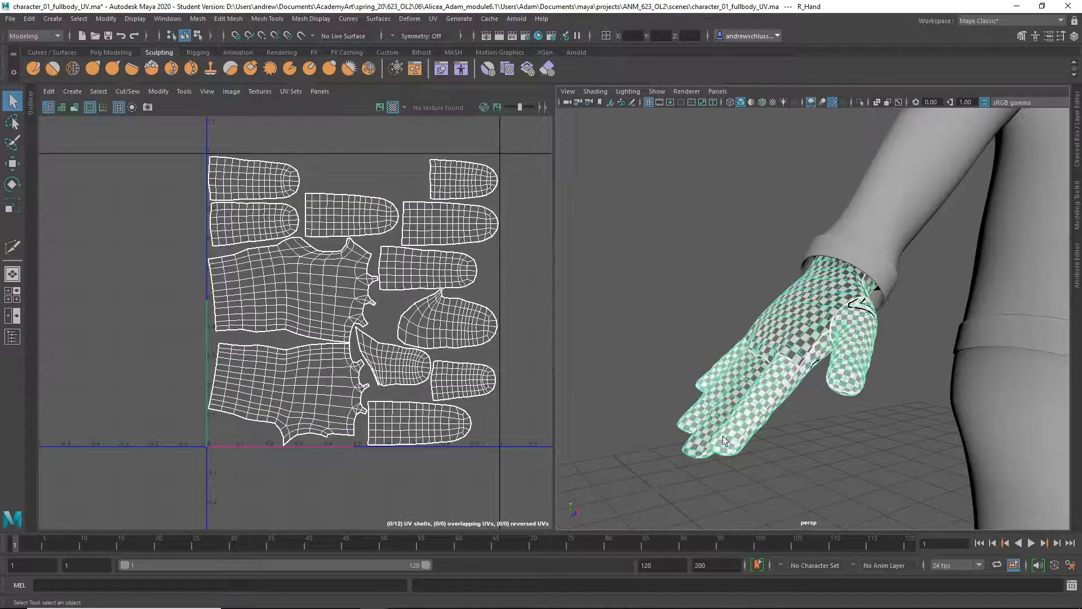
Orbit the view around the checkered hand toward the right shoe
{"action": "left_click_drag", "start_coordinate": [725, 442], "coordinate": [715, 332]}
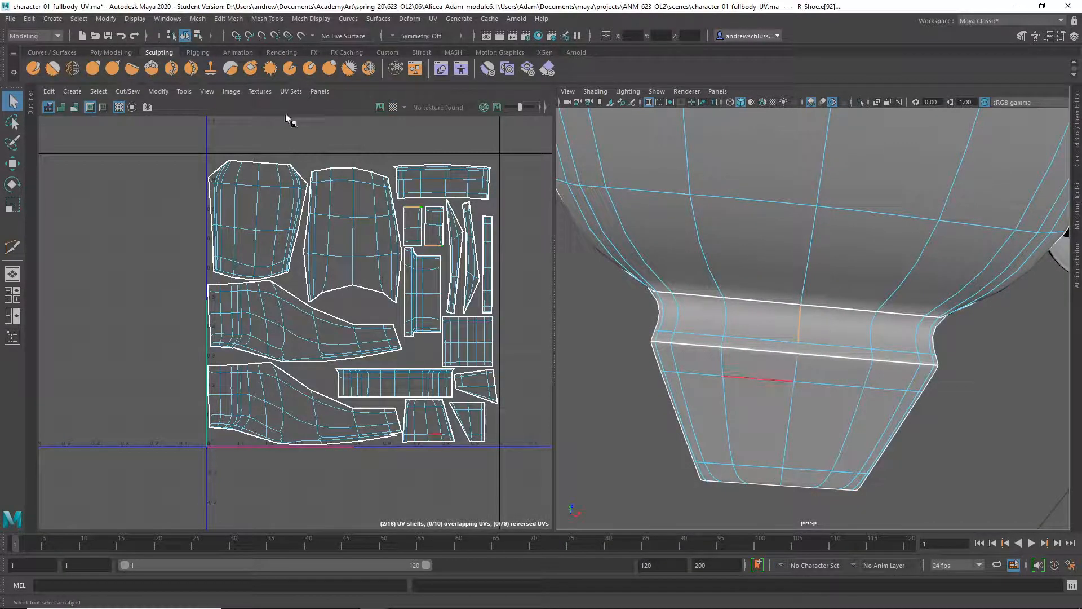
Move and Sew the shoe UVs along the selected seam edge via the Cut/Sew menu
{"action": "left_click", "coordinate": [127, 91]}
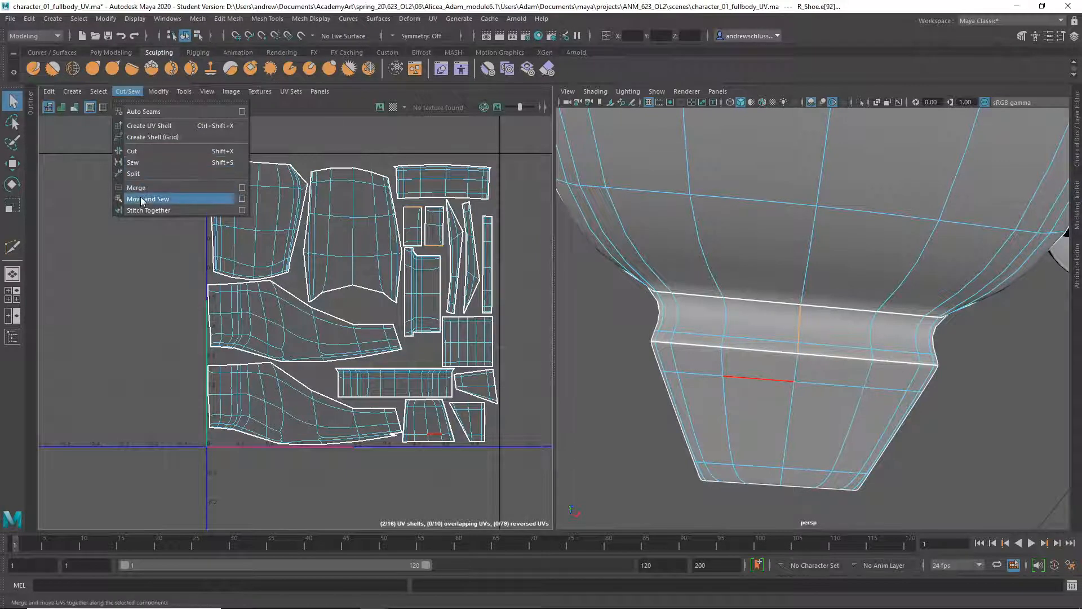
{"action": "left_click", "coordinate": [147, 198]}
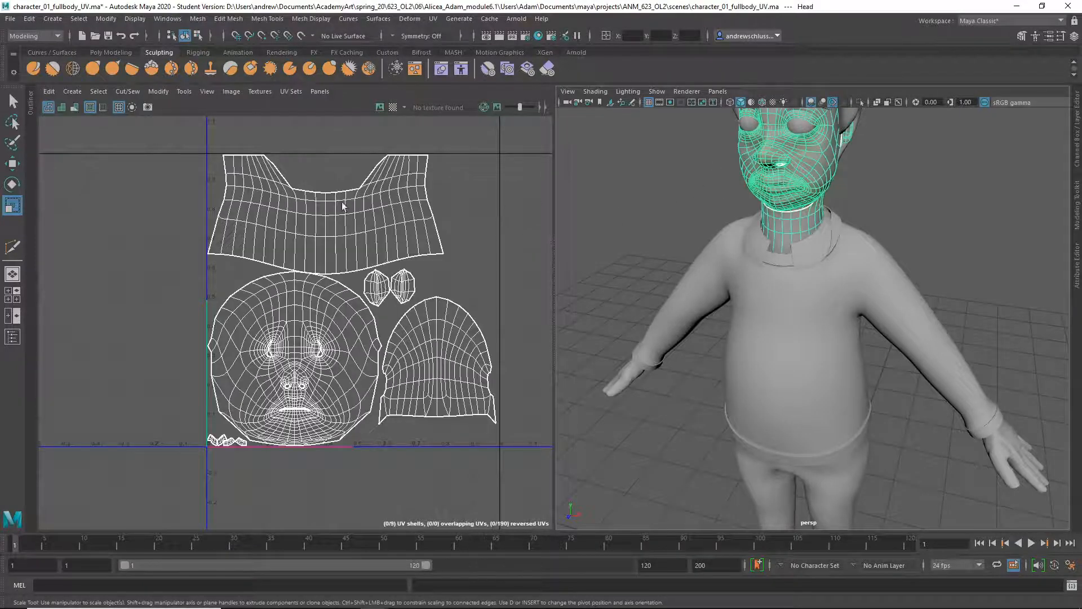
Unfold the head's UV shells from the UV Toolkit
{"action": "left_click", "coordinate": [218, 107]}
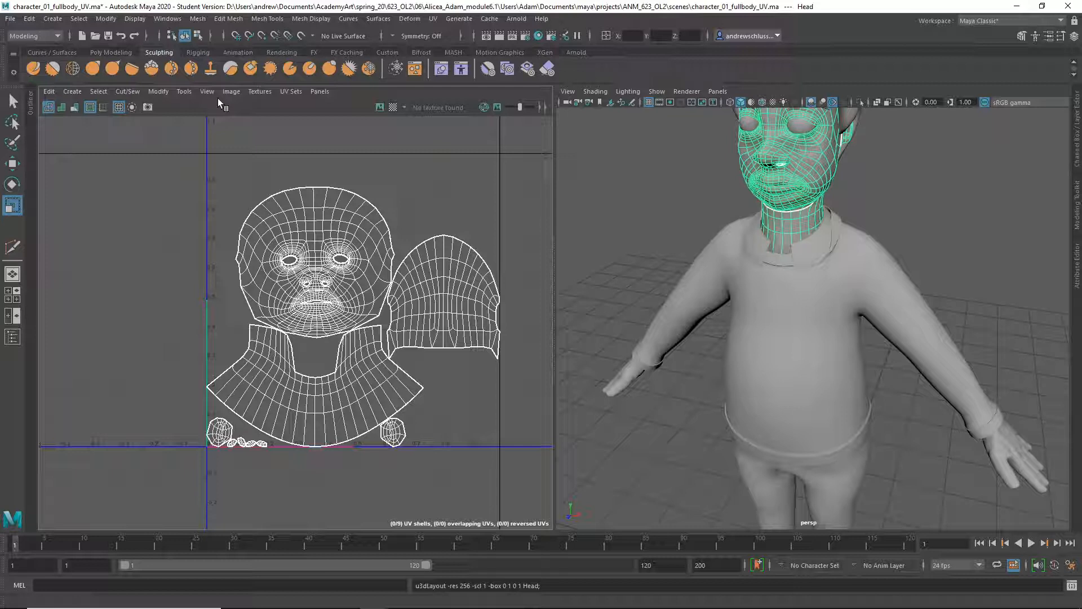
{"action": "mouse_move", "coordinate": [393, 110]}
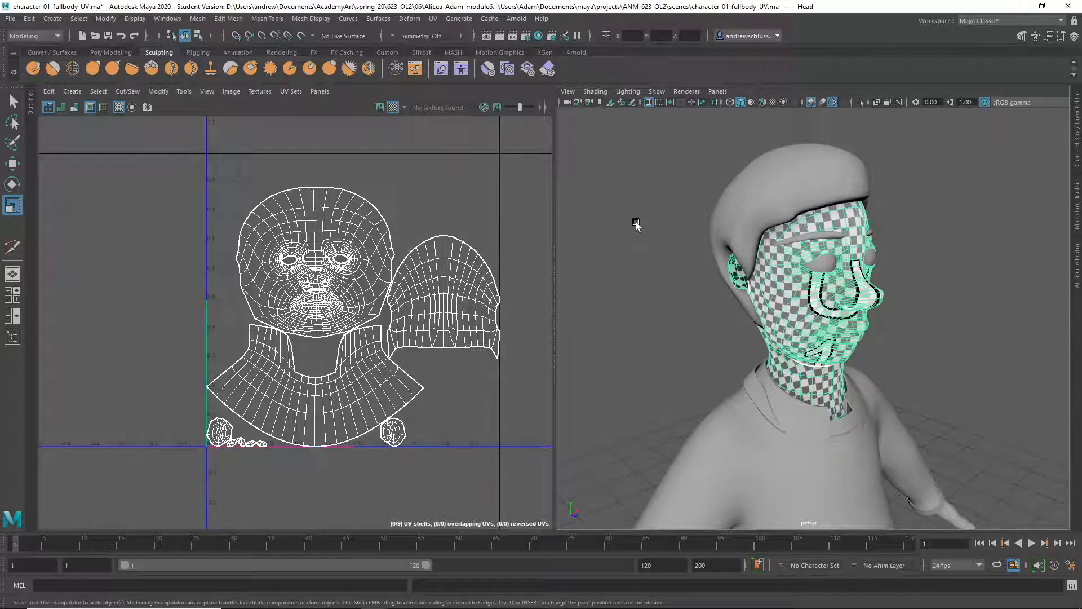
{"action": "mouse_move", "coordinate": [544, 248]}
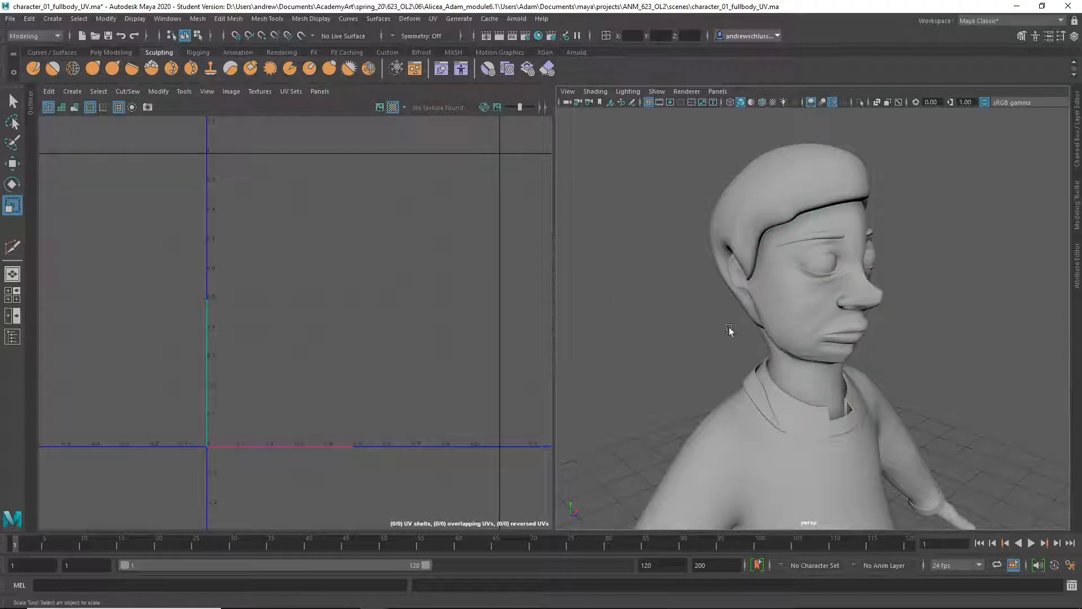
Orbit the perspective view to look up under the character's chin
{"action": "left_click_drag", "start_coordinate": [729, 332], "coordinate": [632, 244]}
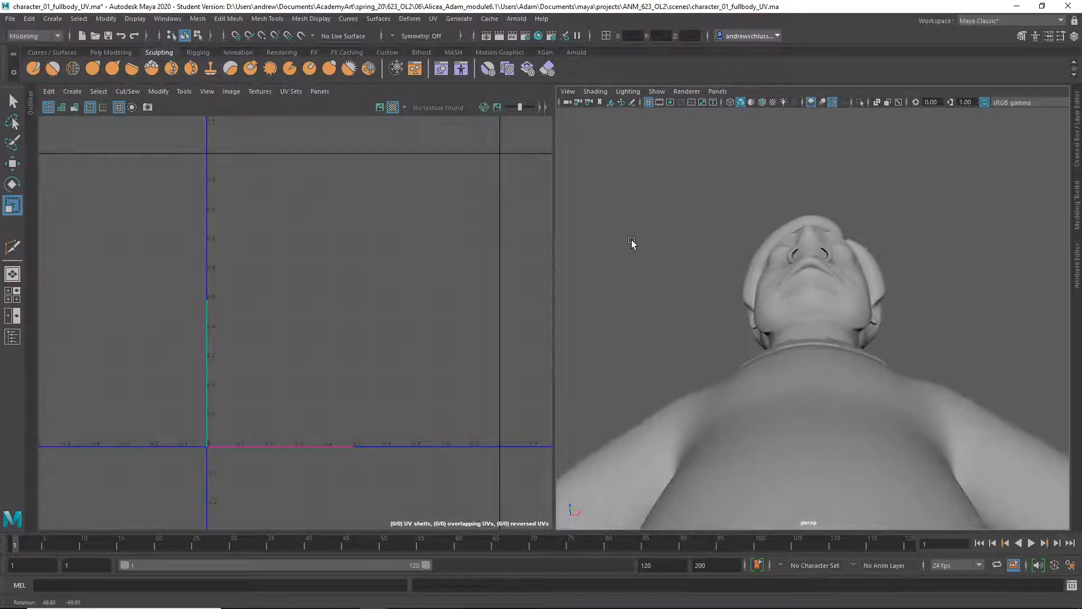